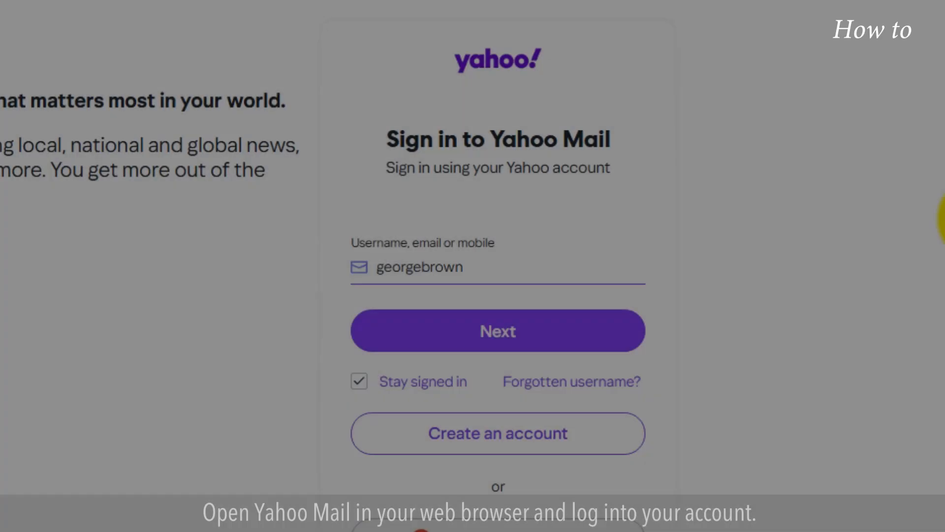
# Step: Submit the username and then the password to finish signing in to the account
pyautogui.click(498, 331)
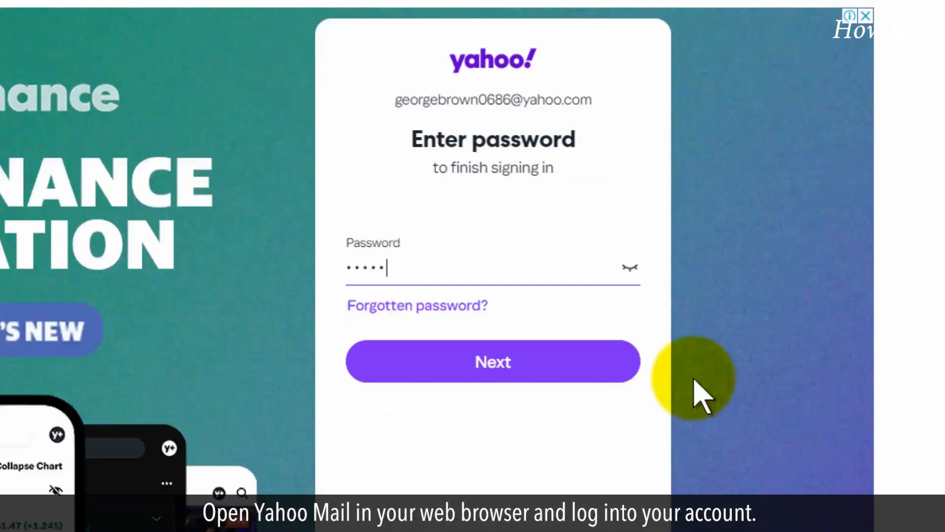
pyautogui.click(492, 360)
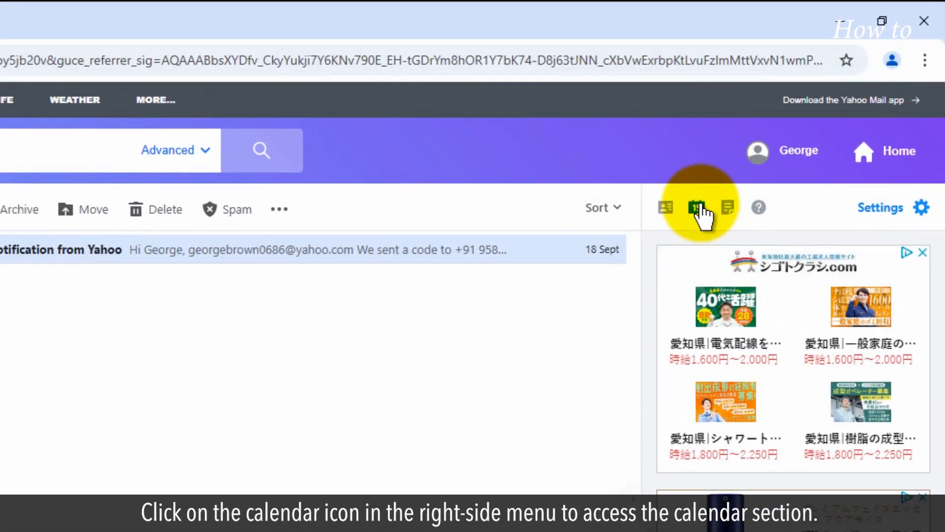
# Step: Show the side calendar and switch to the full calendar view for December 2024
pyautogui.click(694, 207)
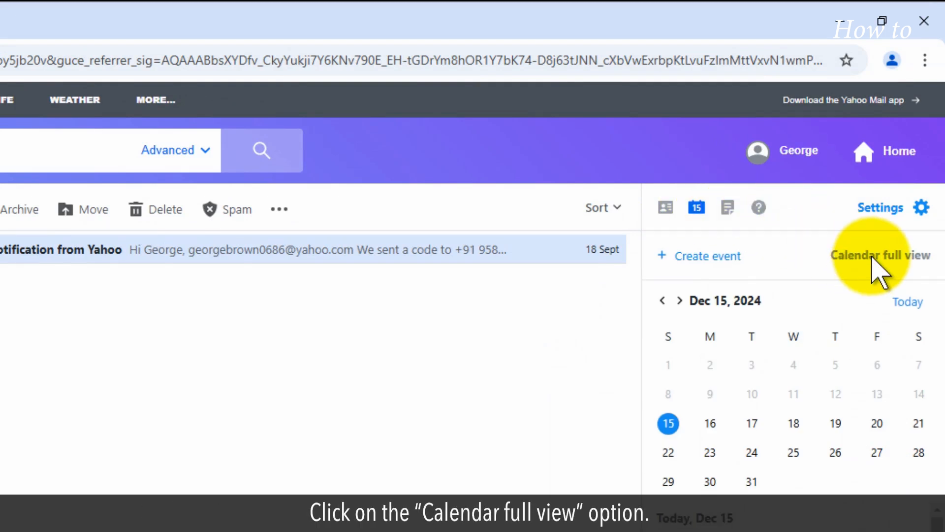
pyautogui.click(880, 254)
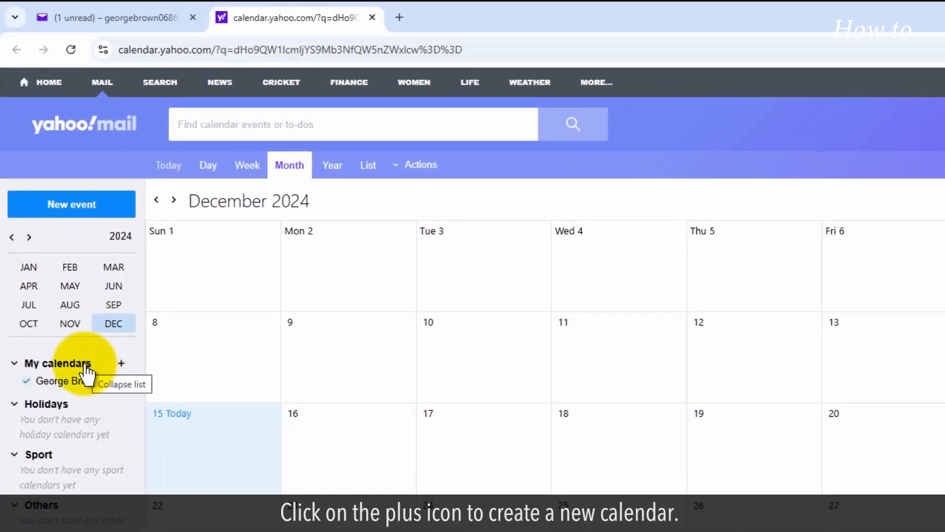
pyautogui.moveTo(124, 369)
pyautogui.write('My')
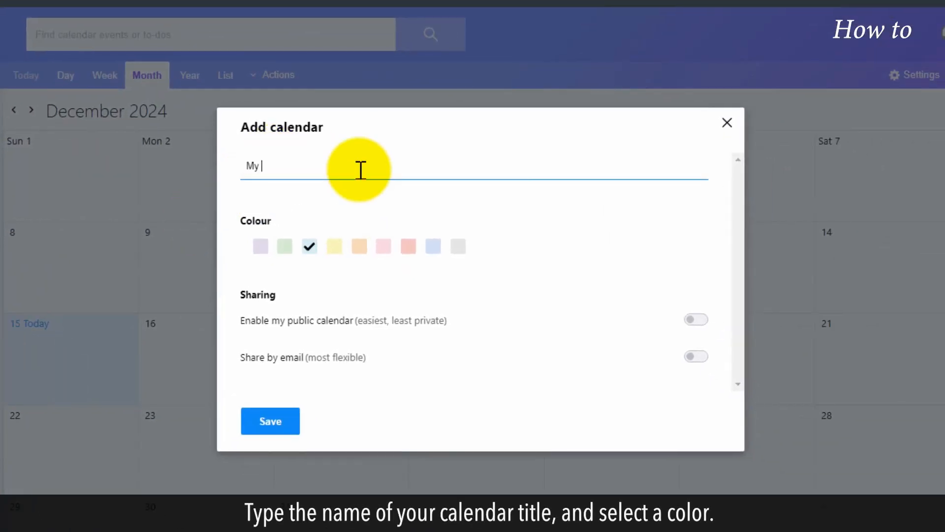
# Step: Name the new calendar 'My Calendar' in yellow and save it
pyautogui.write('Calendar')
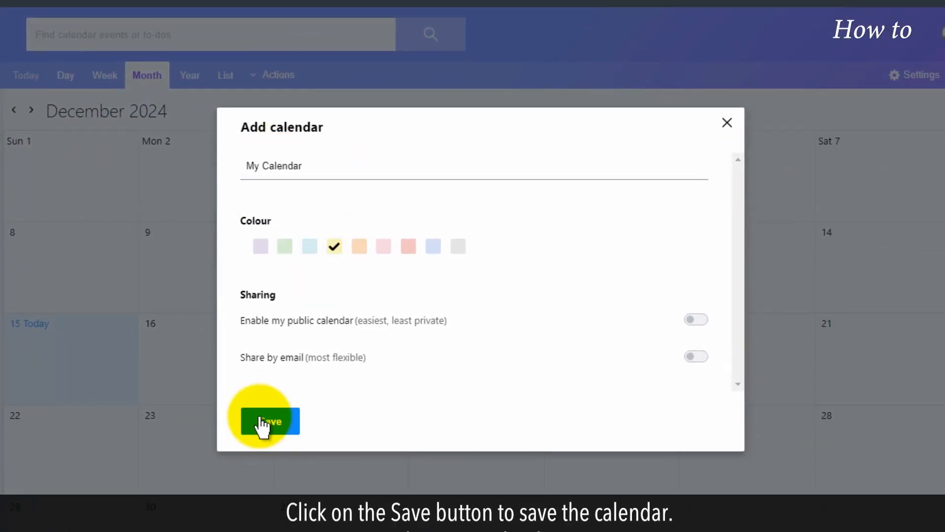
pyautogui.click(266, 422)
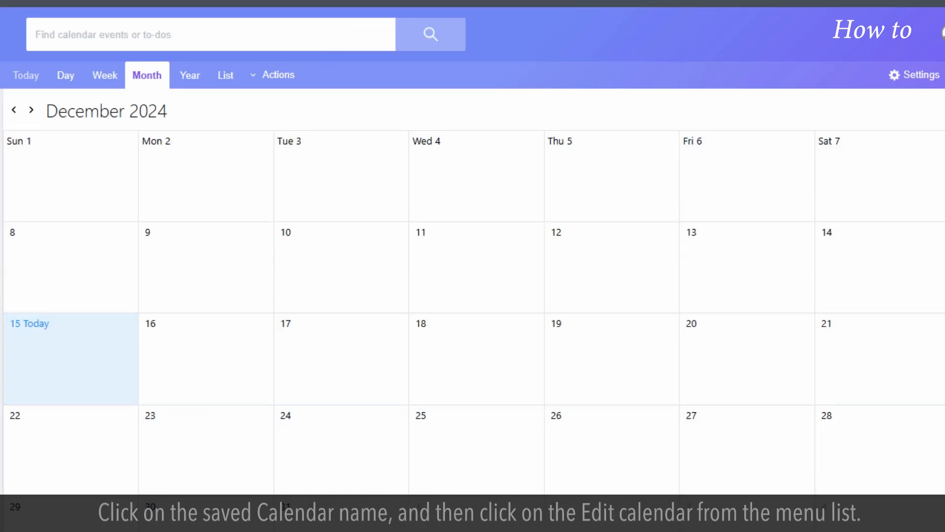
# Step: Edit My Calendar's settings and turn on sharing by email
pyautogui.click(140, 346)
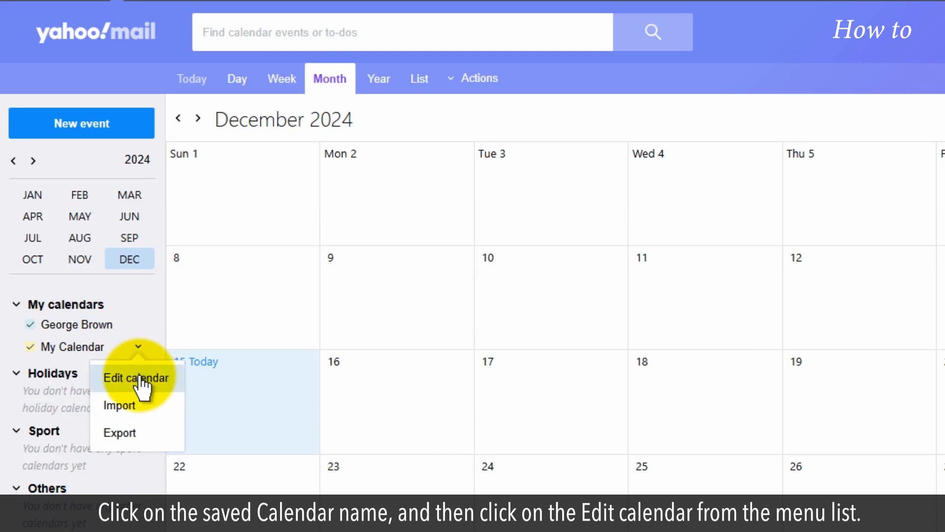
pyautogui.click(136, 378)
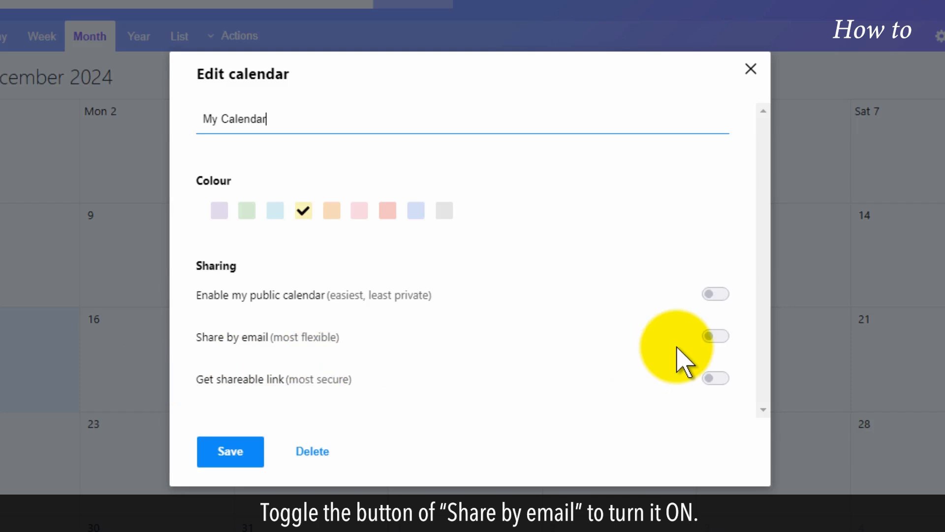
pyautogui.click(714, 336)
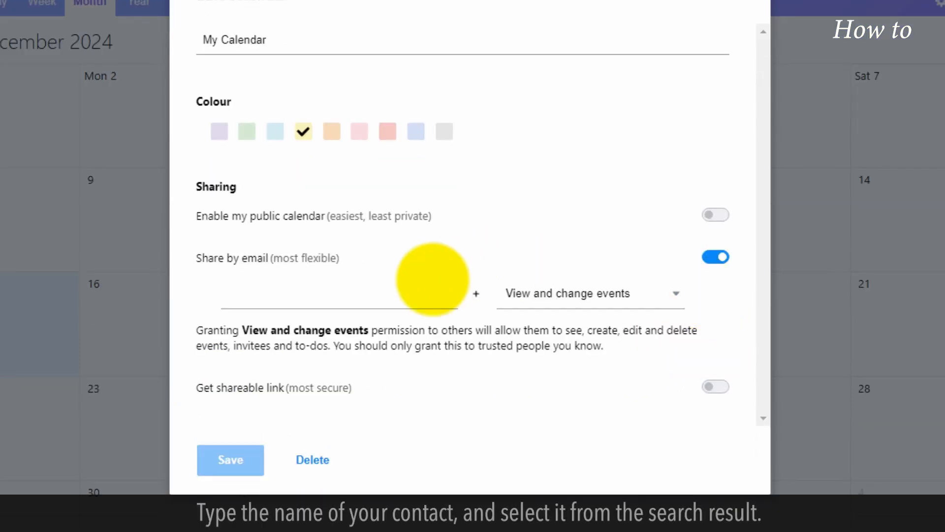
# Step: Add the contact matching 'ada' as a sharing recipient and save the settings
pyautogui.write('ada')
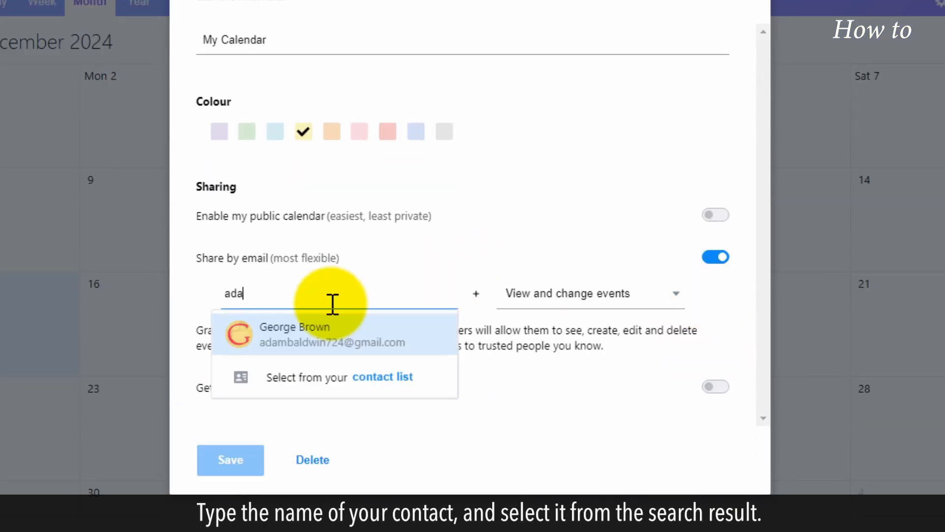
pyautogui.click(296, 334)
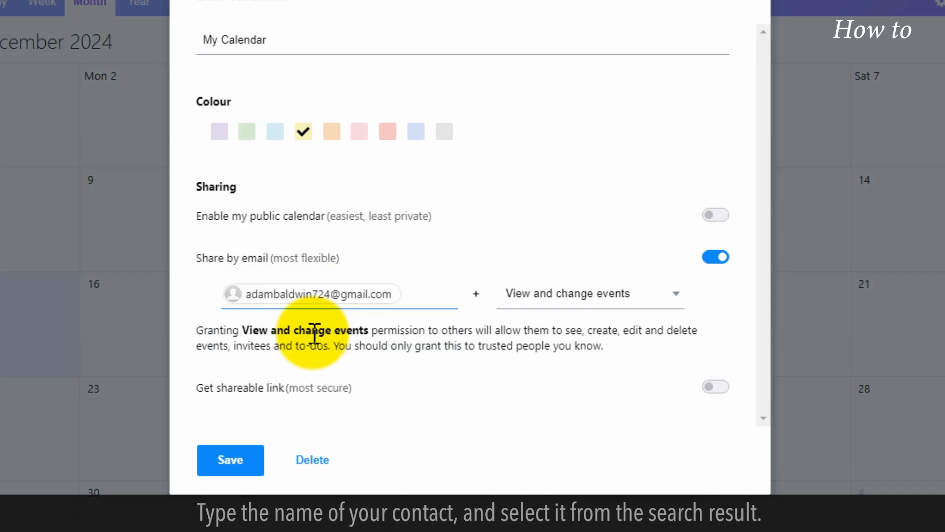
pyautogui.click(230, 460)
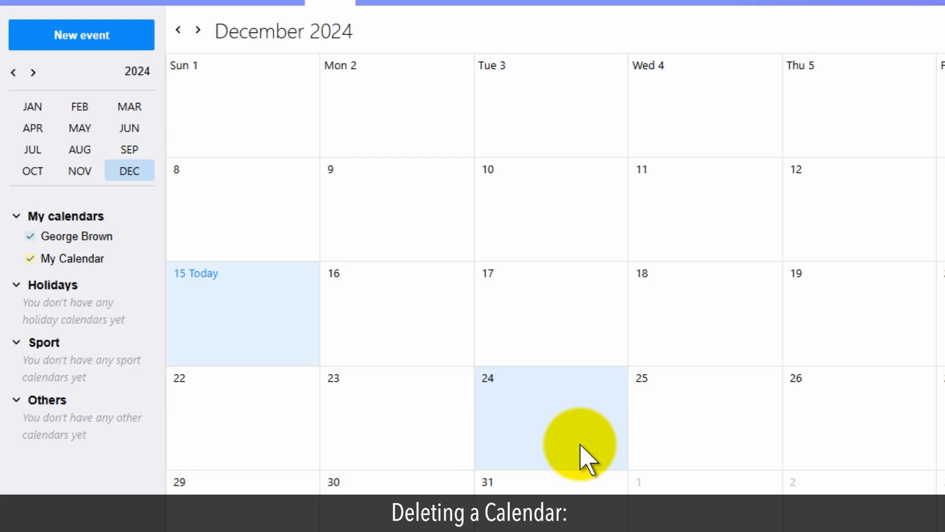
# Step: Start deleting My Calendar from its Edit calendar settings, reaching the confirmation
pyautogui.click(139, 258)
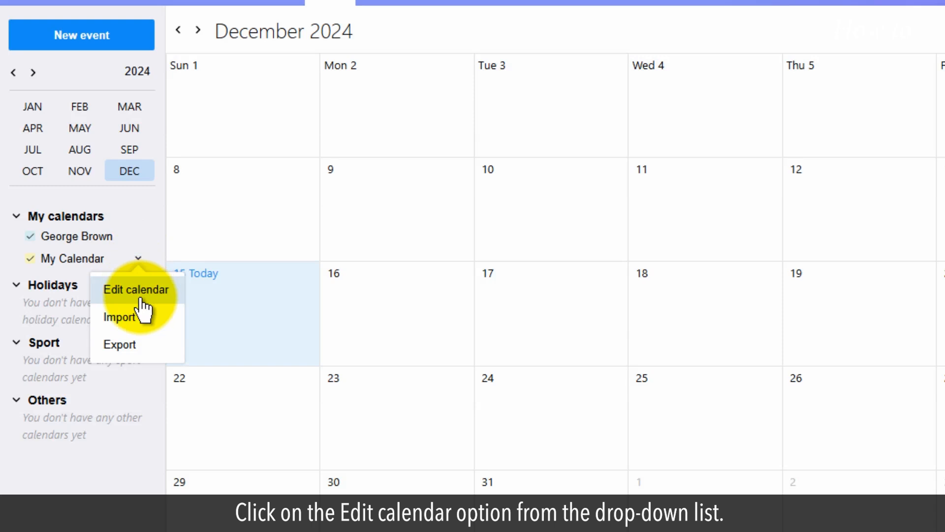
pyautogui.click(135, 290)
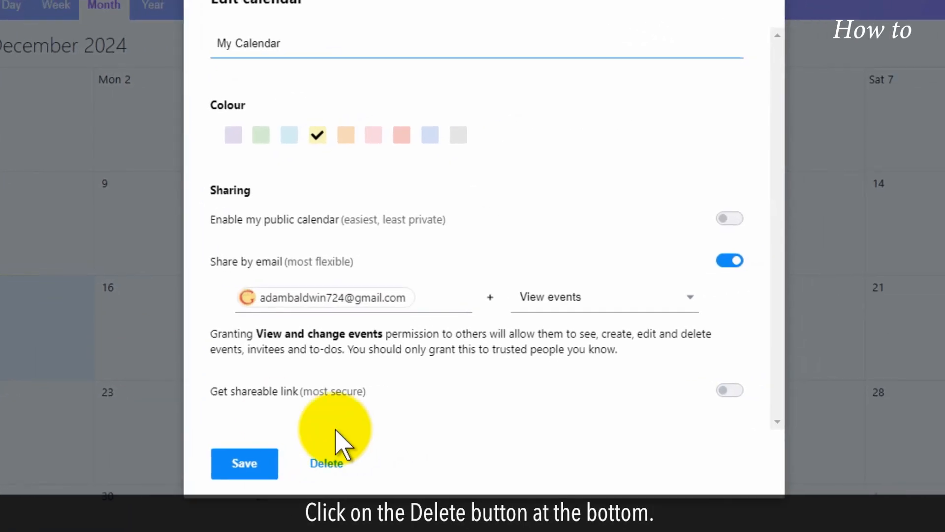
pyautogui.click(326, 463)
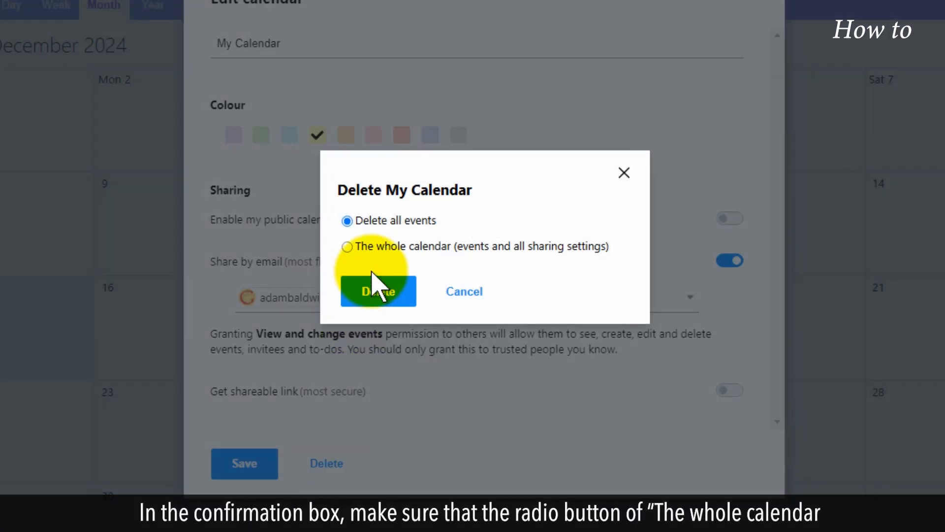
# Step: Choose 'The whole calendar (events and all sharing settings)' and confirm the deletion
pyautogui.click(347, 246)
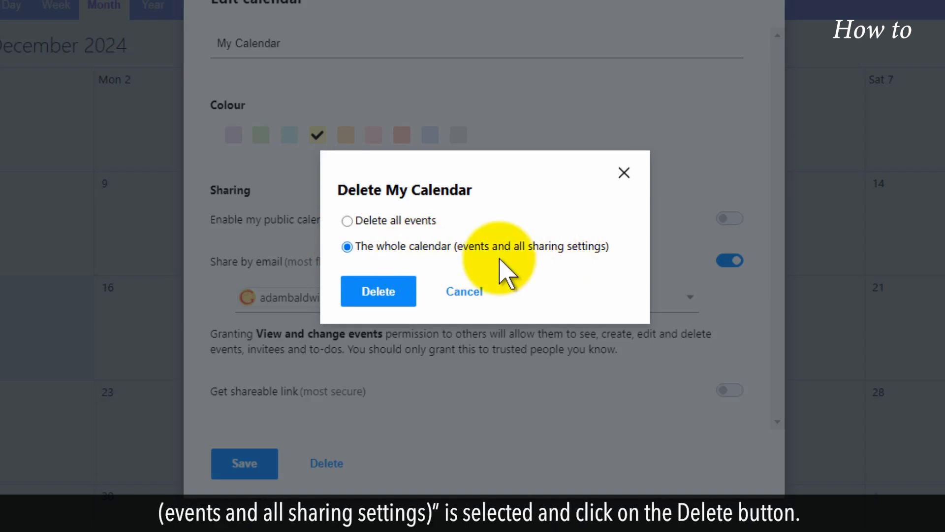
pyautogui.click(378, 291)
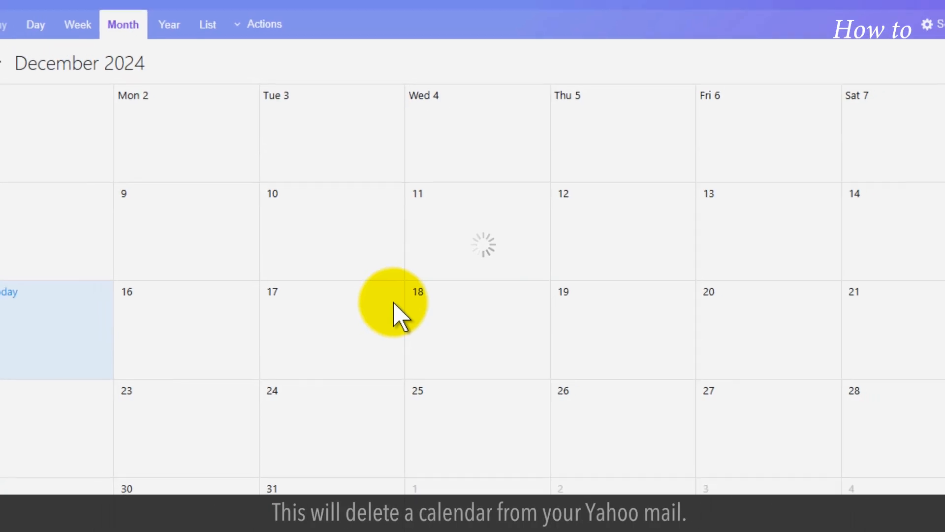